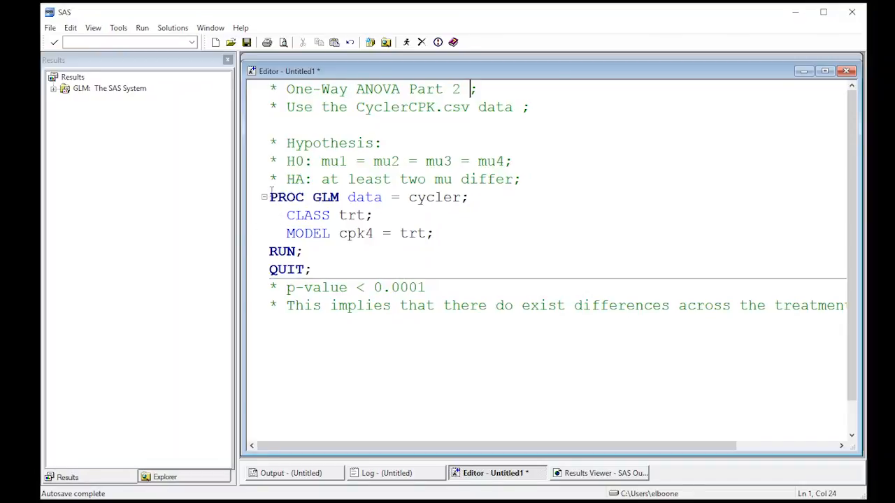
Step: Copy the PROC GLM step and add a '* Tukey's HSD procedure' comment below the notes
{"action": "left_click_drag", "start_coordinate": [269, 197], "coordinate": [311, 269]}
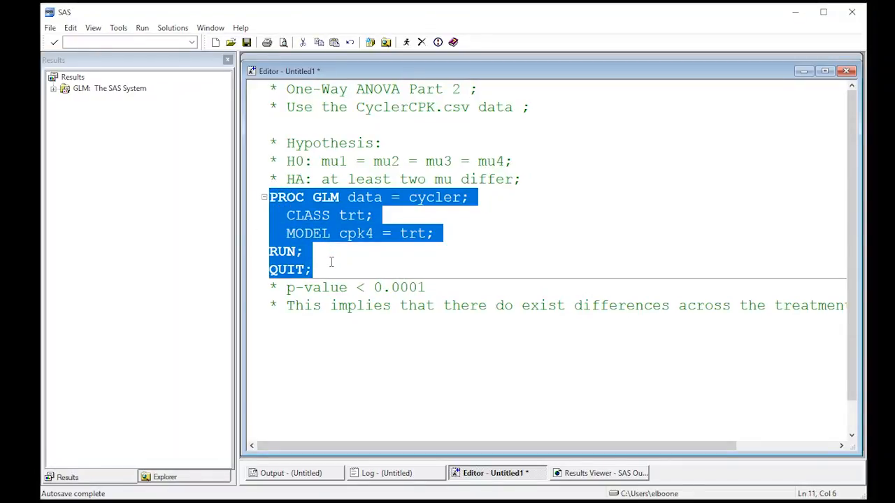
{"action": "left_click", "coordinate": [286, 359]}
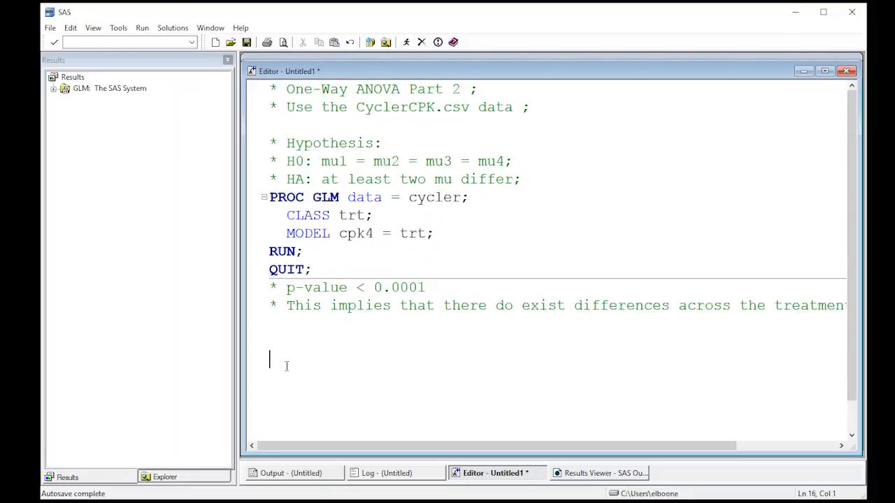
{"action": "type", "text": "* U"}
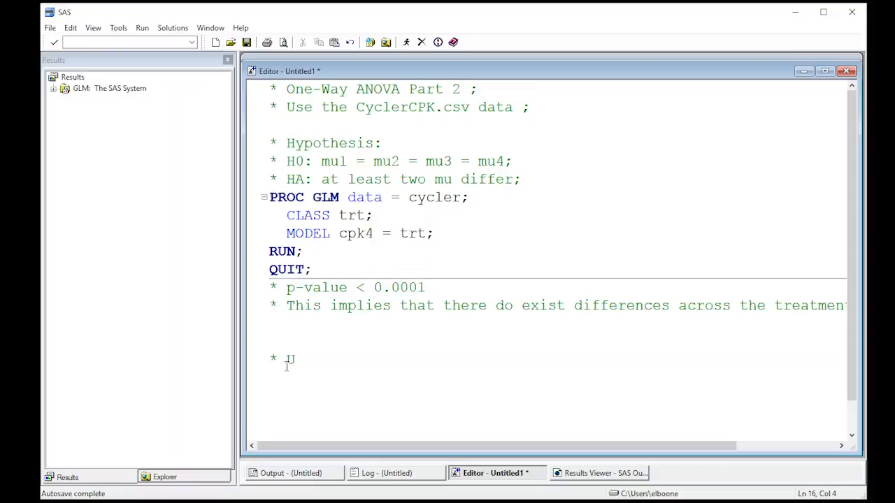
{"action": "type", "text": "Tukey's"}
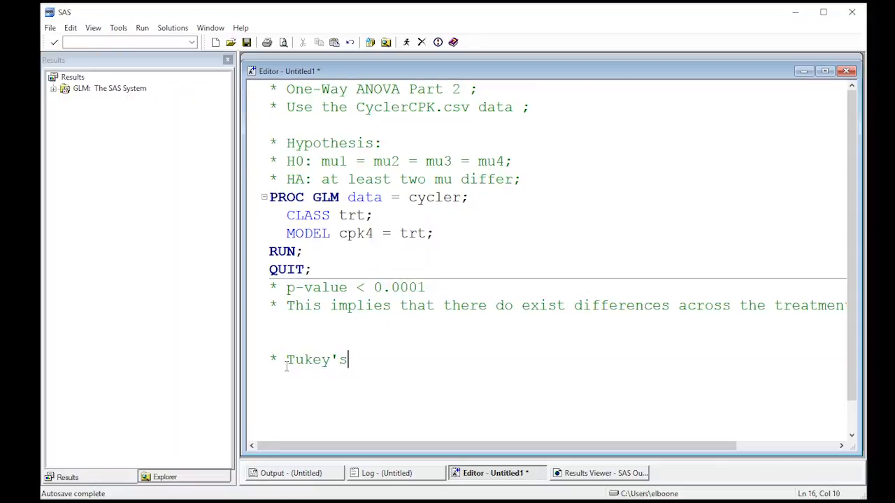
{"action": "type", "text": "HSD"}
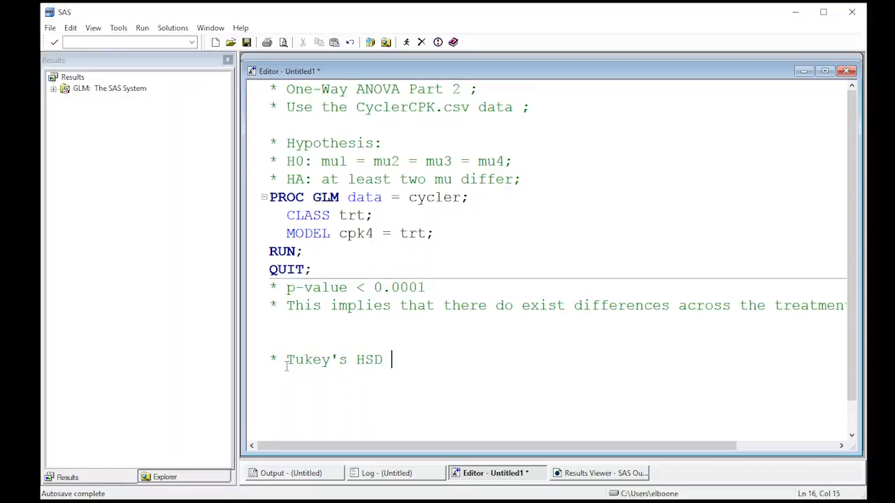
{"action": "type", "text": "procedure;"}
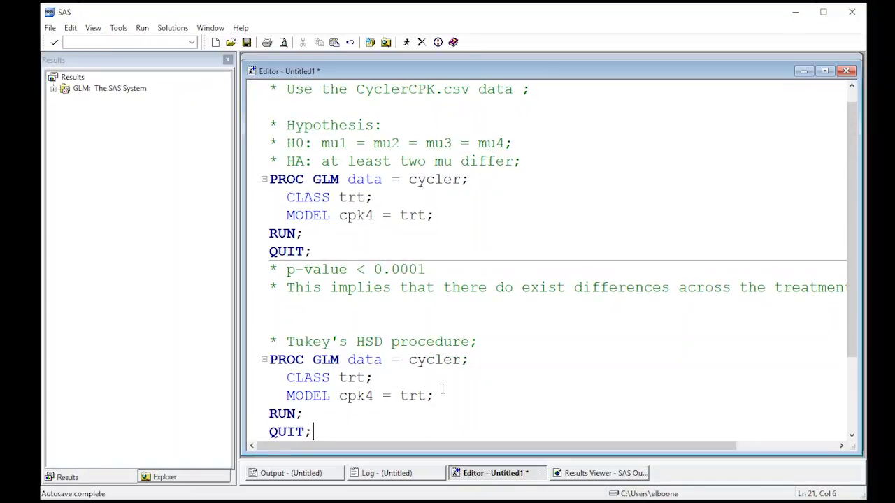
Step: Insert a new 'LSMEANS trt' line under the MODEL statement
{"action": "scroll", "scroll_direction": "down", "scroll_amount": 3}
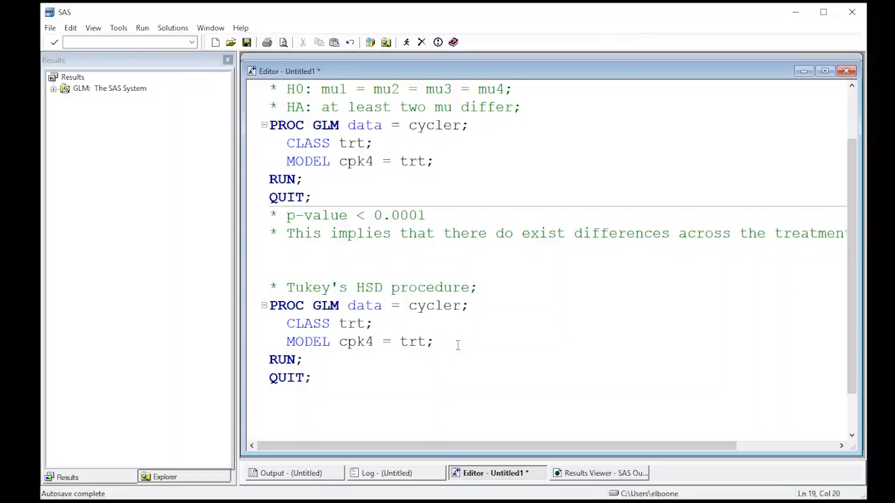
{"action": "key", "text": "Return"}
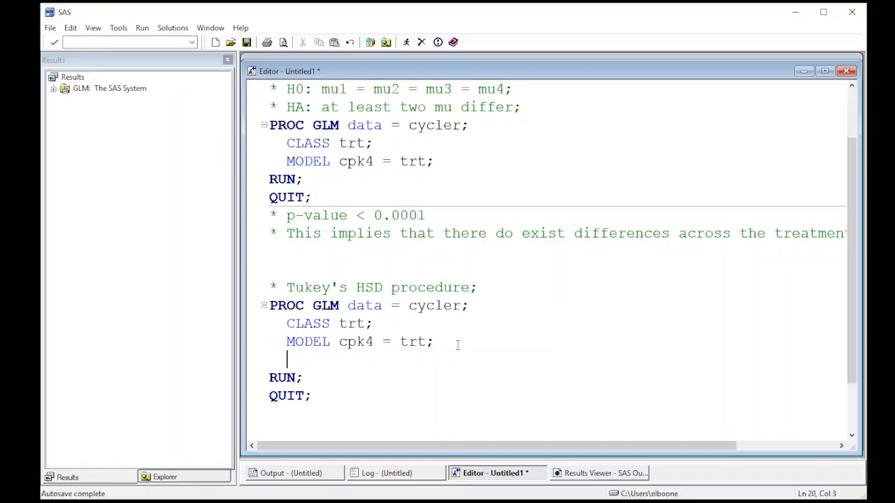
{"action": "type", "text": "LSME"}
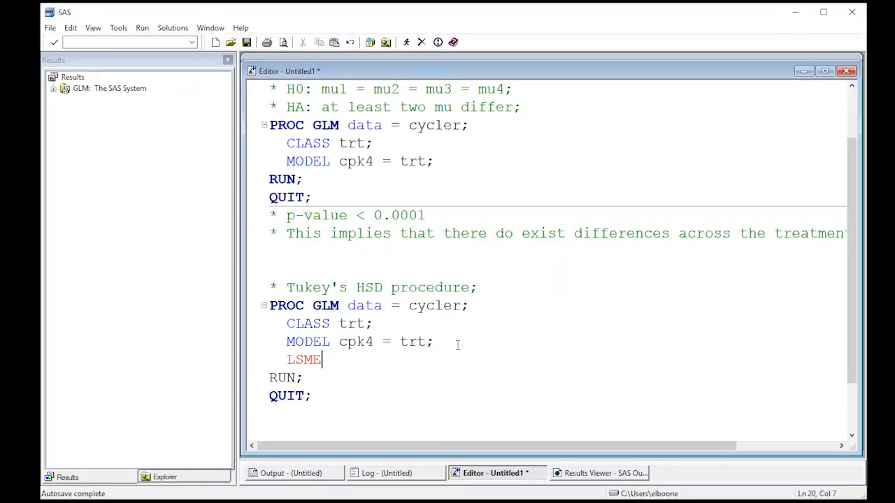
{"action": "type", "text": "ANS"}
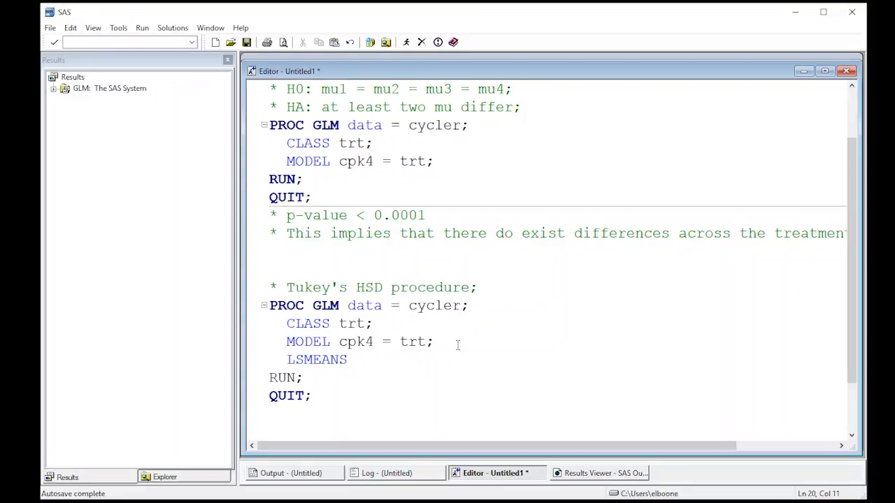
{"action": "type", "text": "trt"}
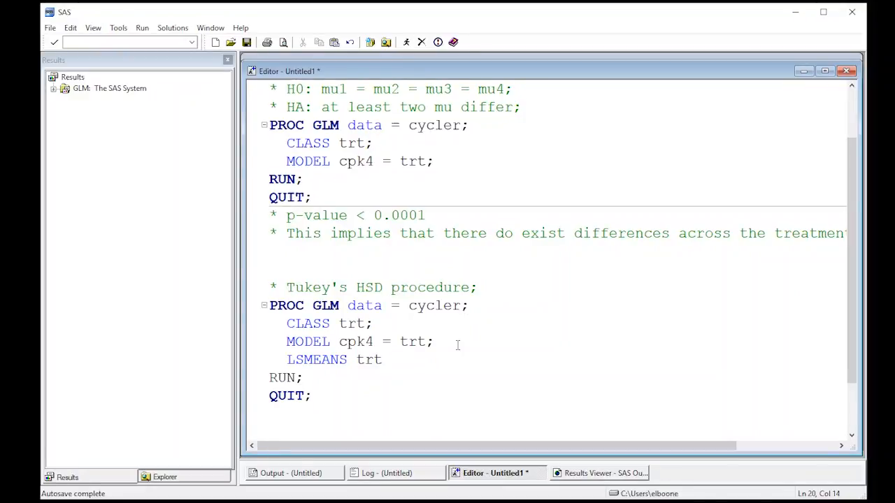
{"action": "mouse_move", "coordinate": [359, 323]}
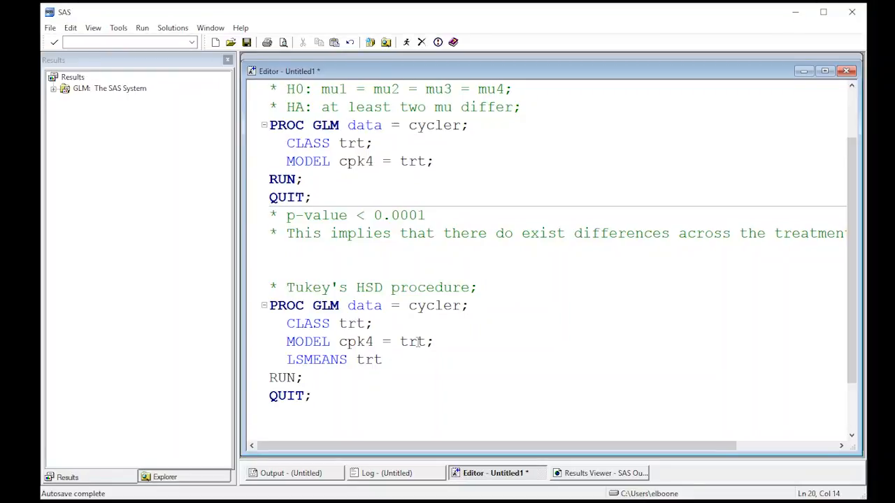
Step: Complete the statement as 'LSMEANS trt / ADJUST = tukey;' for Tukey-adjusted comparisons
{"action": "left_click", "coordinate": [383, 359]}
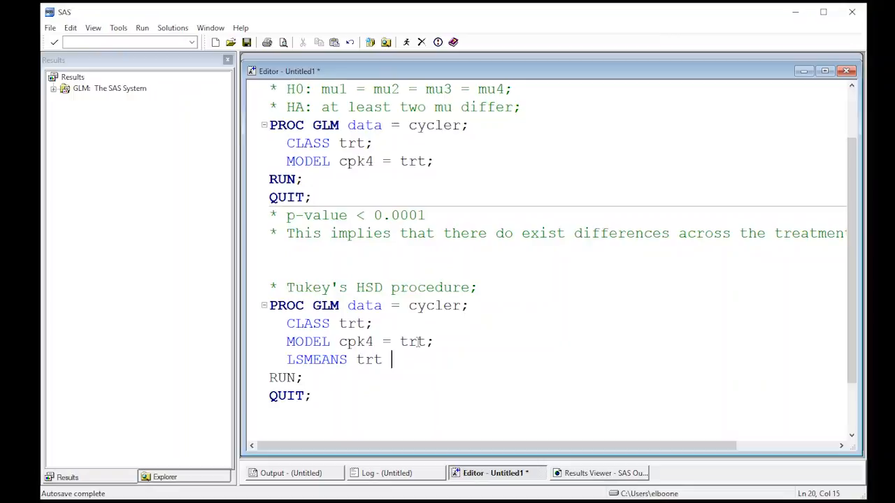
{"action": "type", "text": "/ a"}
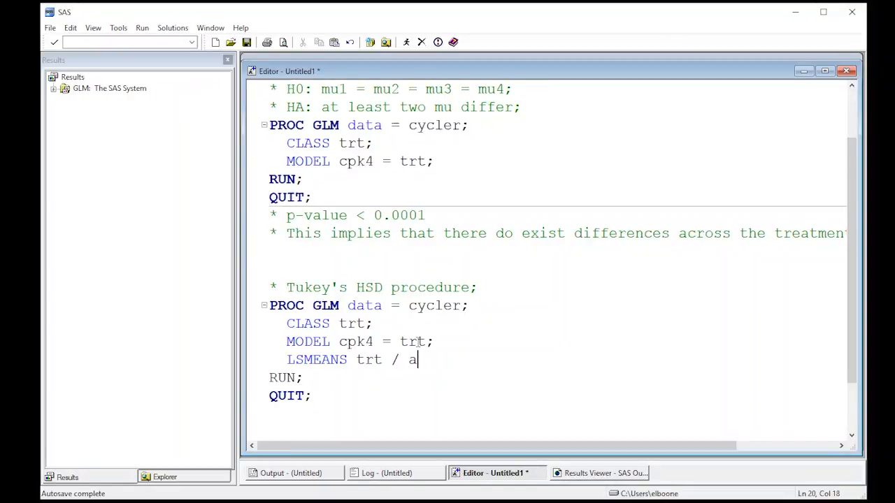
{"action": "type", "text": "DJUST"}
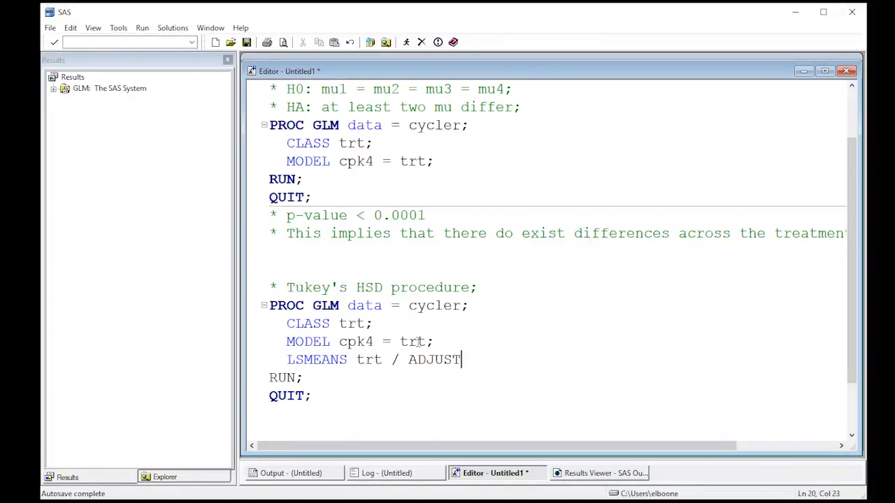
{"action": "type", "text": "="}
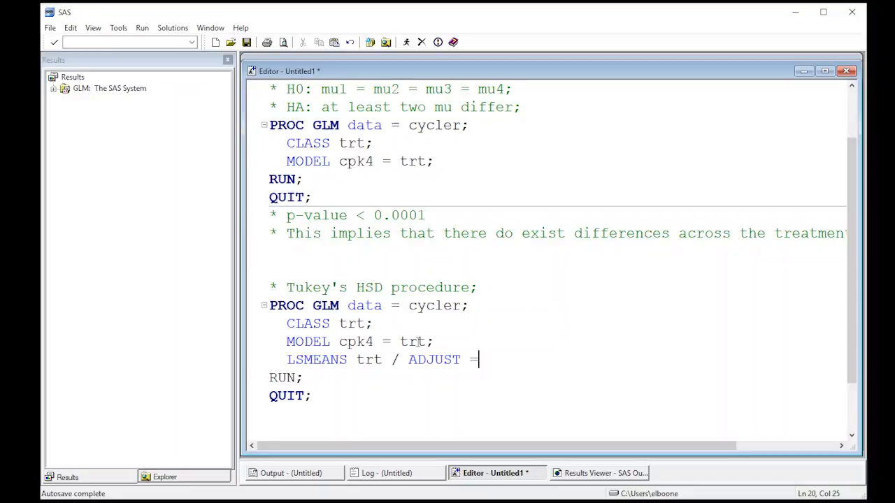
{"action": "type", "text": "TU"}
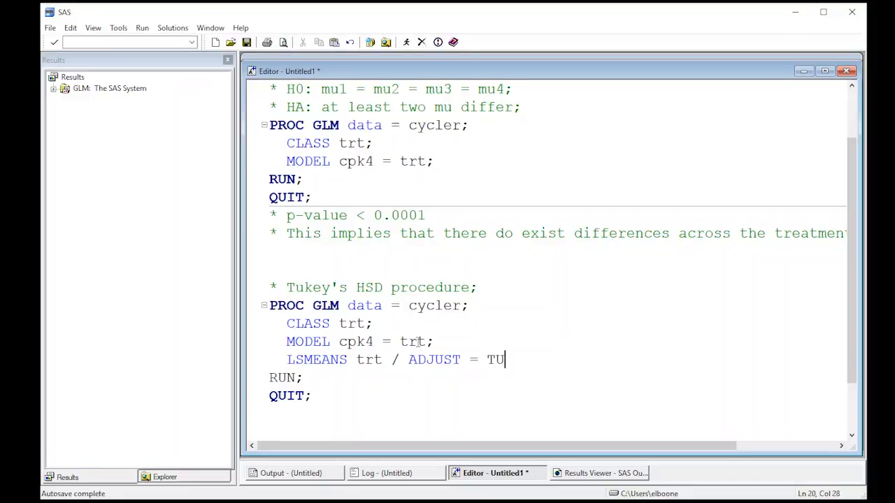
{"action": "type", "text": "key"}
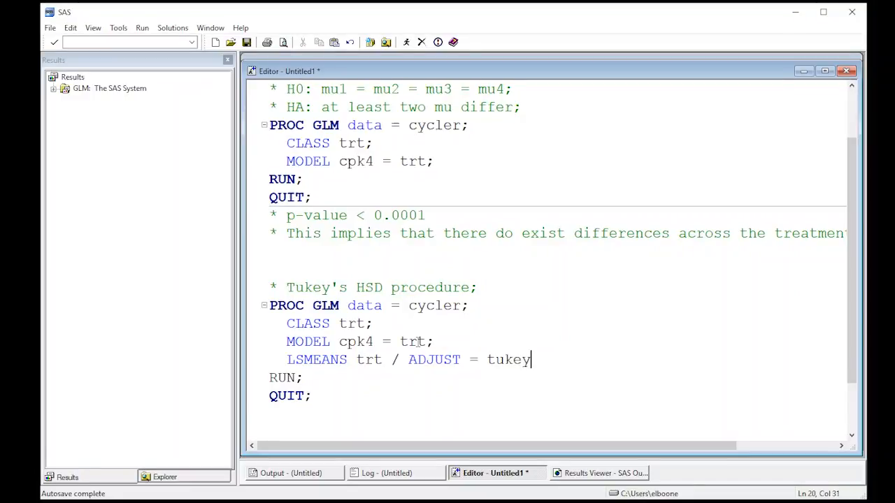
{"action": "type", "text": ";"}
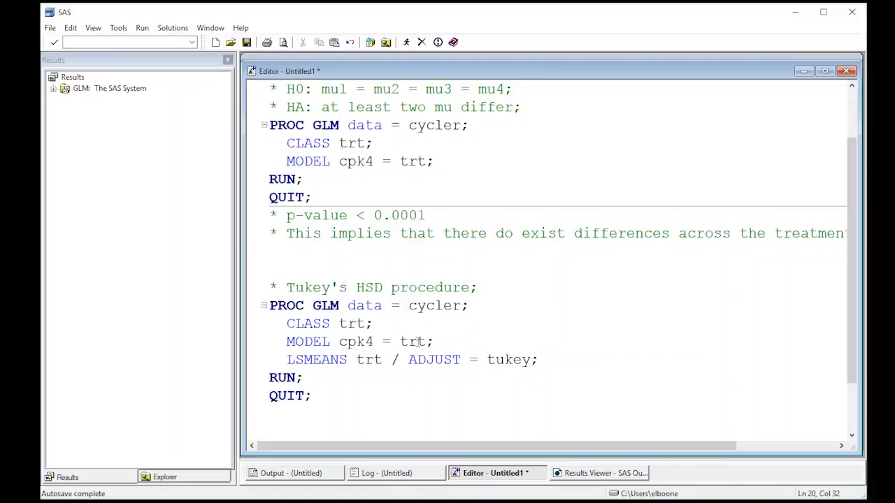
{"action": "left_click", "coordinate": [539, 360]}
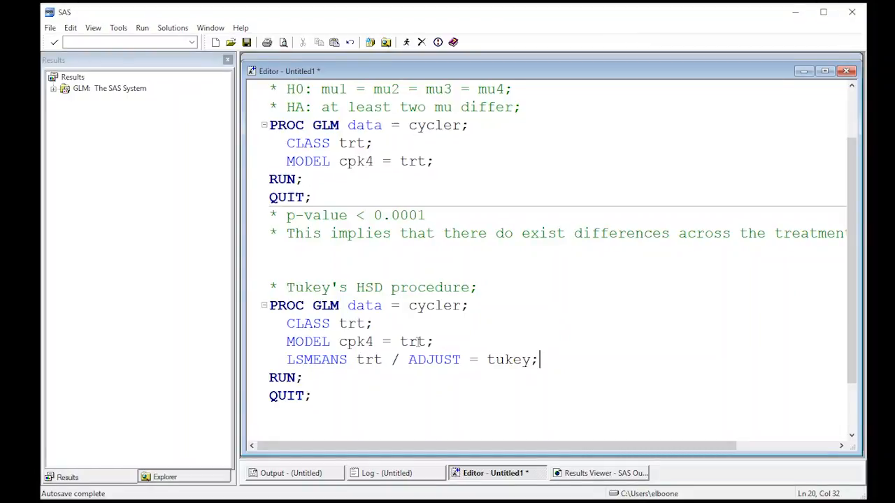
{"action": "mouse_move", "coordinate": [335, 395]}
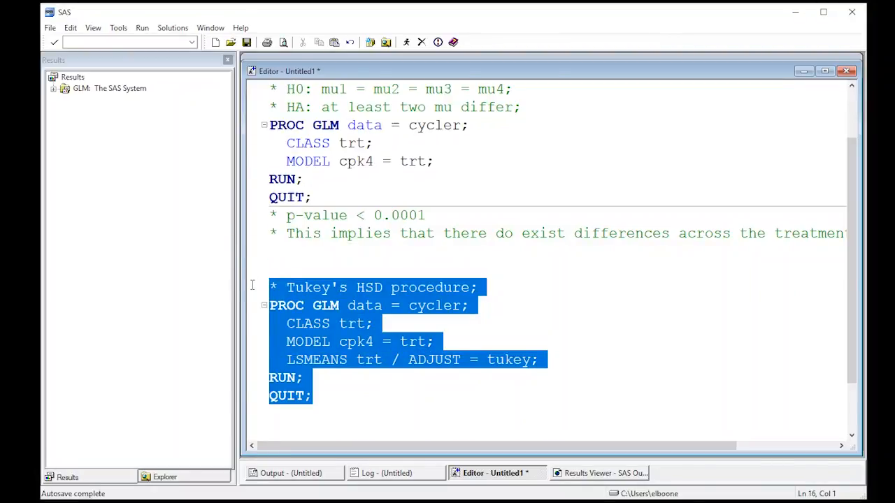
Step: Run the Tukey PROC GLM step and scroll the output toward the least squares means
{"action": "left_click", "coordinate": [406, 42]}
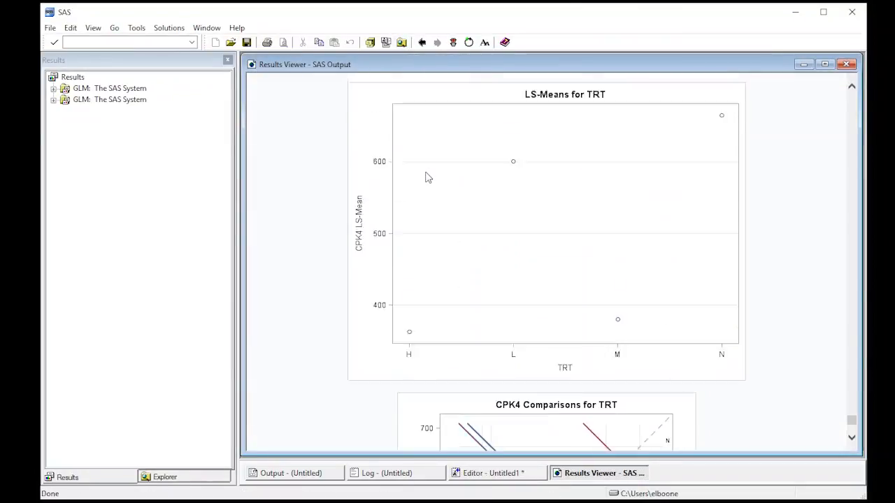
{"action": "scroll", "scroll_direction": "down", "scroll_amount": 3}
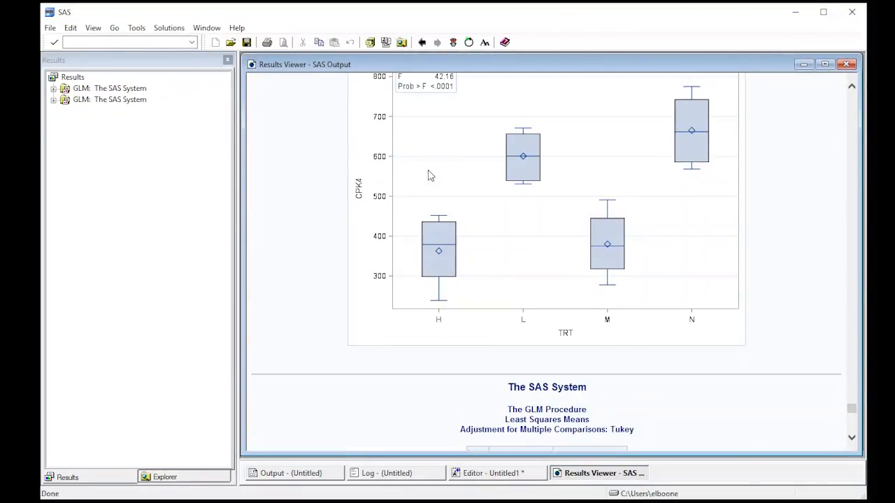
{"action": "scroll", "scroll_direction": "up", "scroll_amount": 3}
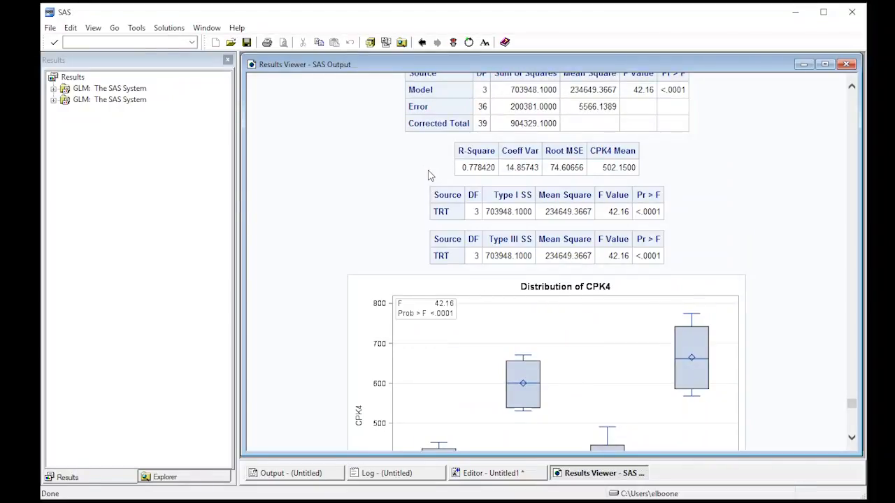
{"action": "scroll", "scroll_direction": "down", "scroll_amount": 3}
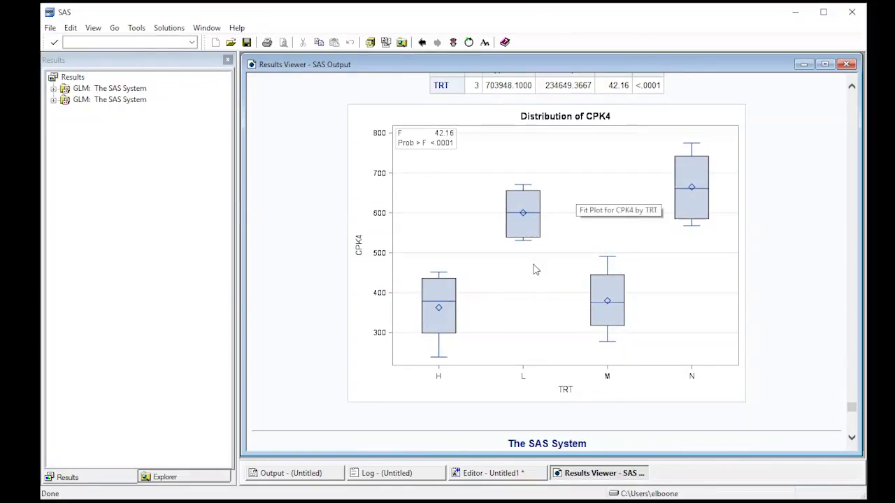
{"action": "scroll", "scroll_direction": "down", "scroll_amount": 3}
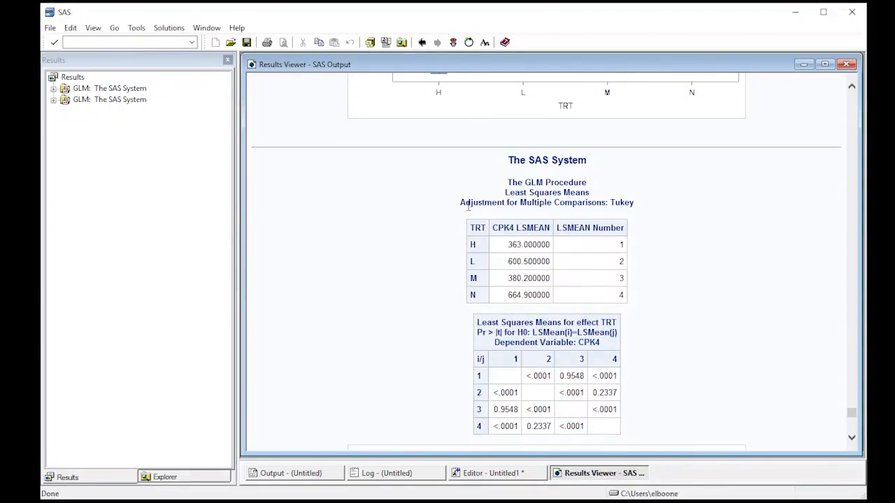
{"action": "mouse_move", "coordinate": [594, 280]}
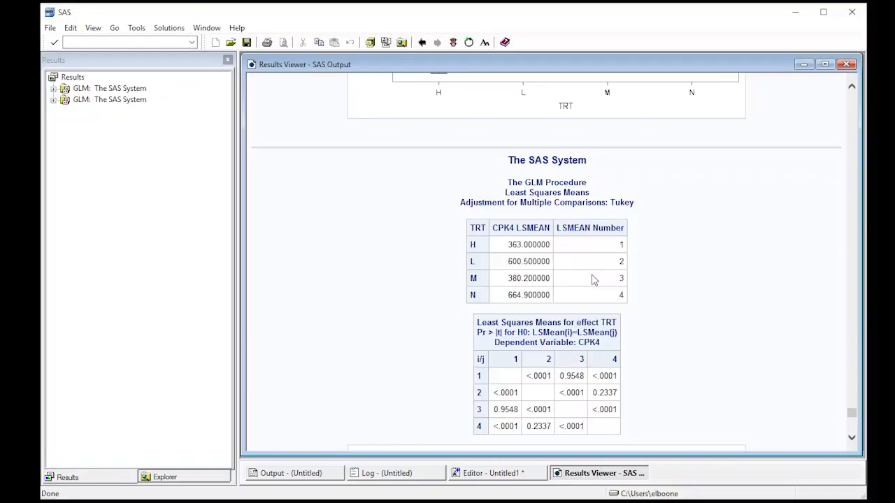
{"action": "mouse_move", "coordinate": [472, 243]}
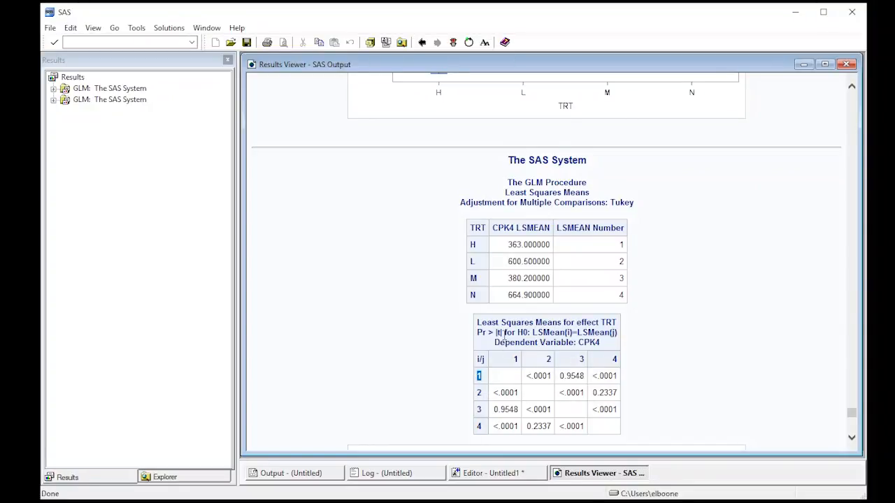
{"action": "mouse_move", "coordinate": [573, 261]}
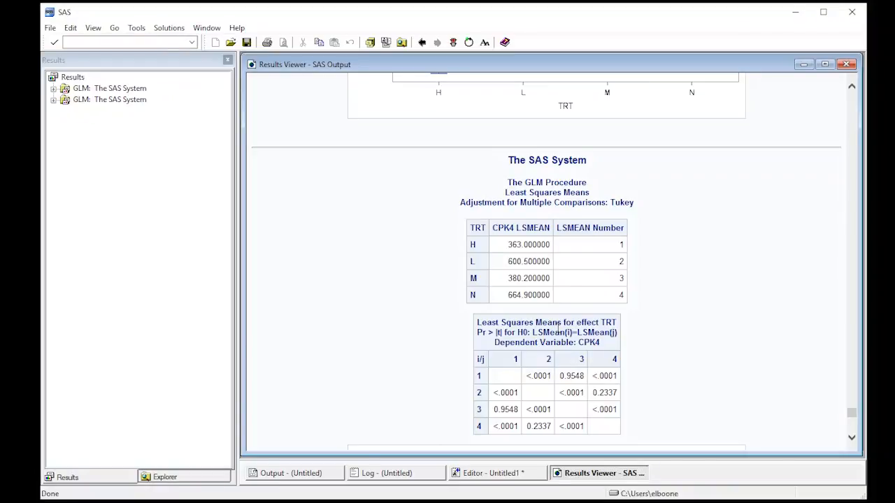
{"action": "mouse_move", "coordinate": [525, 421]}
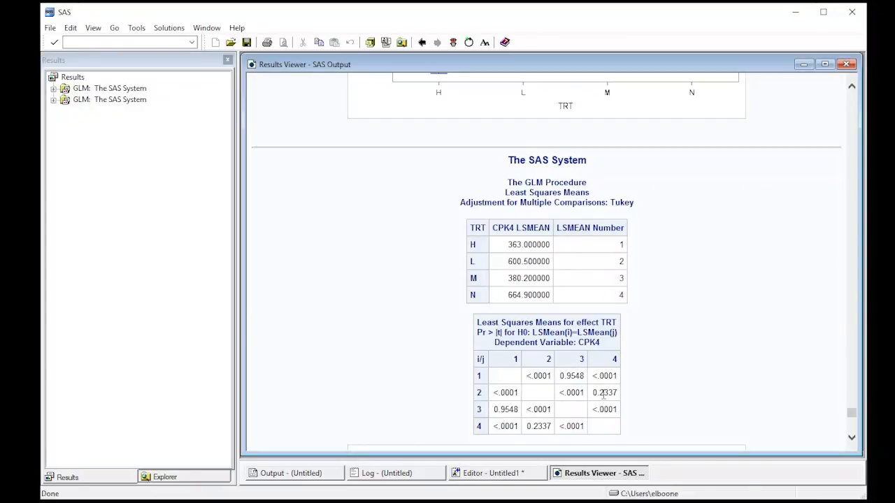
{"action": "mouse_move", "coordinate": [526, 385]}
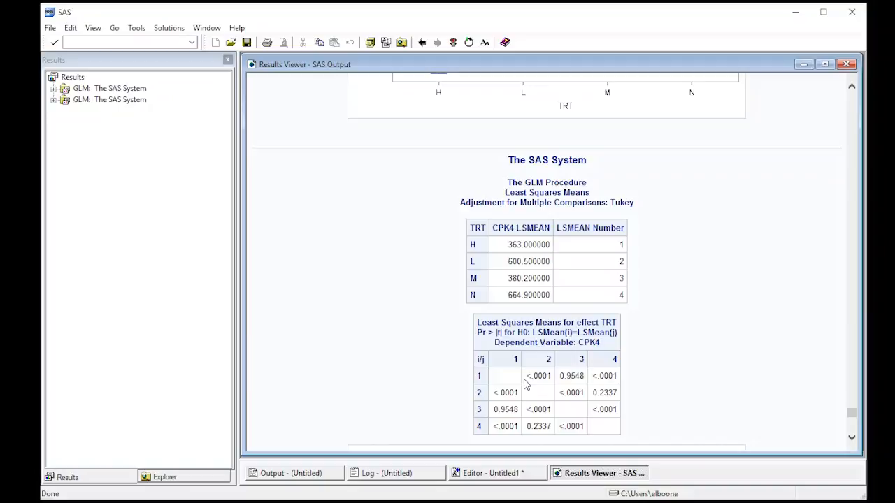
{"action": "mouse_move", "coordinate": [549, 404]}
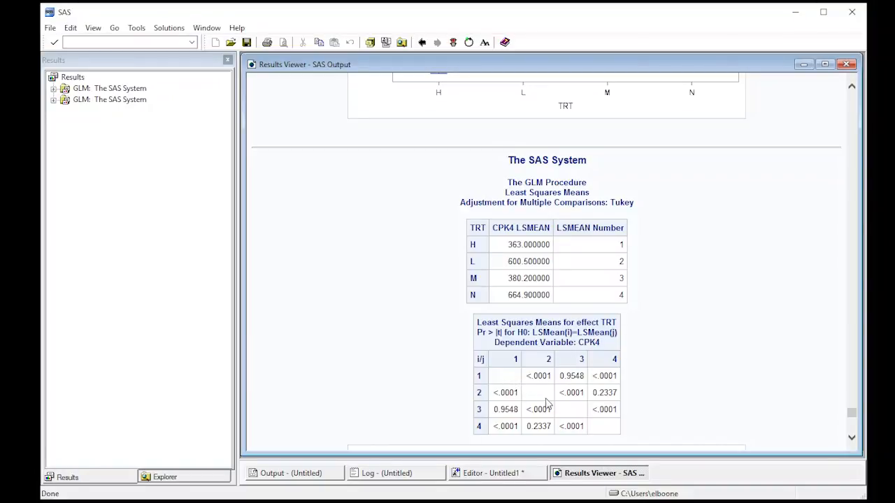
{"action": "mouse_move", "coordinate": [591, 427]}
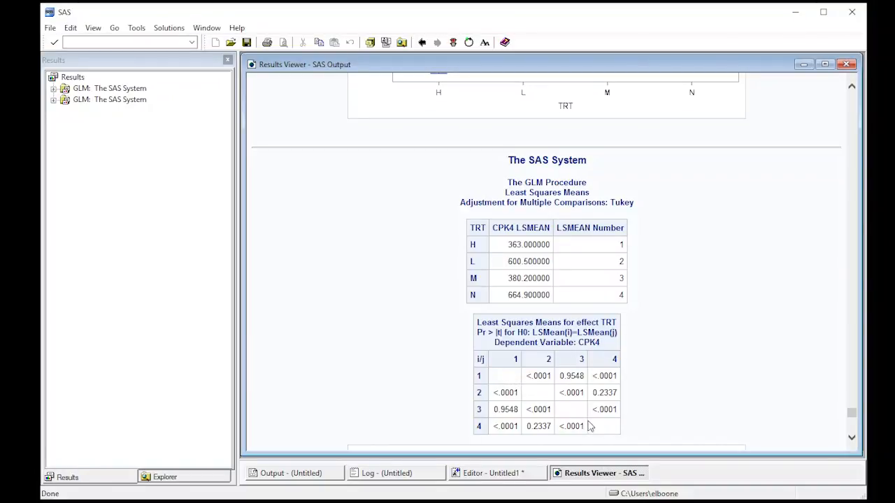
{"action": "mouse_move", "coordinate": [507, 381]}
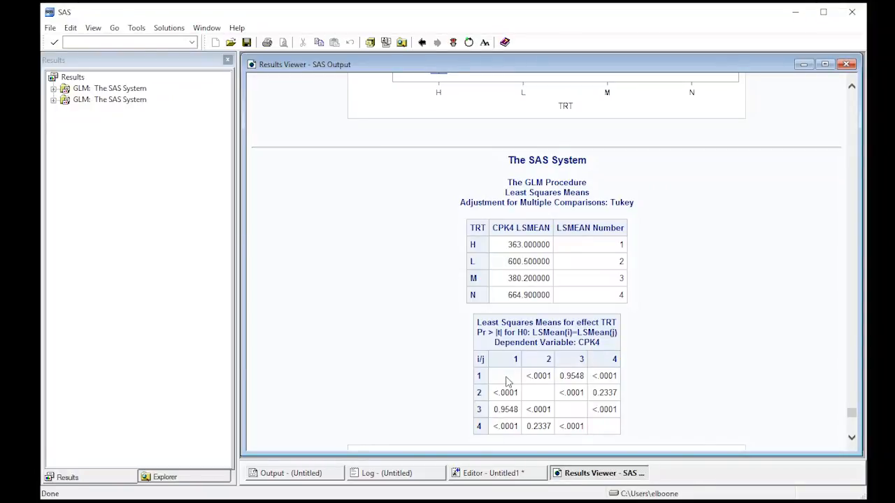
{"action": "mouse_move", "coordinate": [505, 378]}
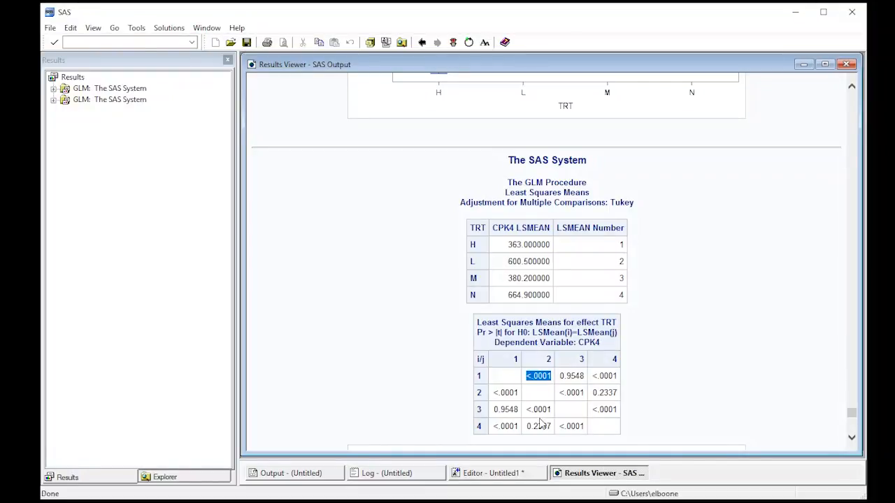
{"action": "mouse_move", "coordinate": [516, 377]}
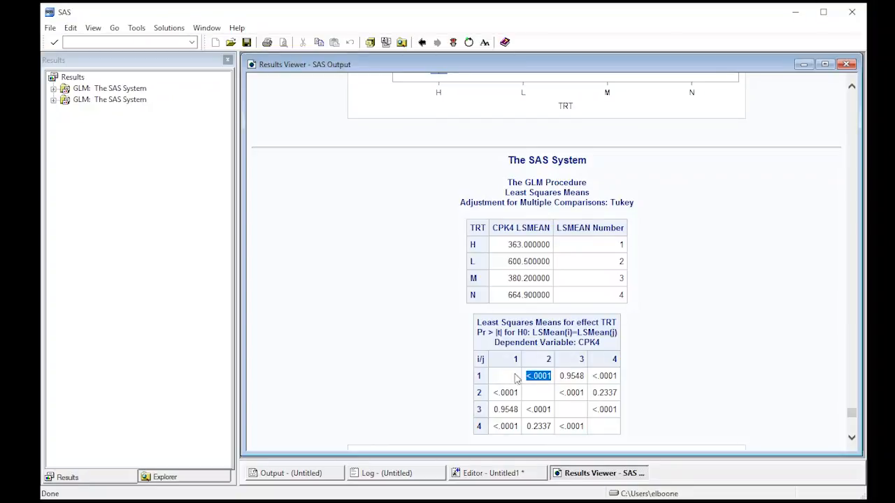
{"action": "mouse_move", "coordinate": [559, 385]}
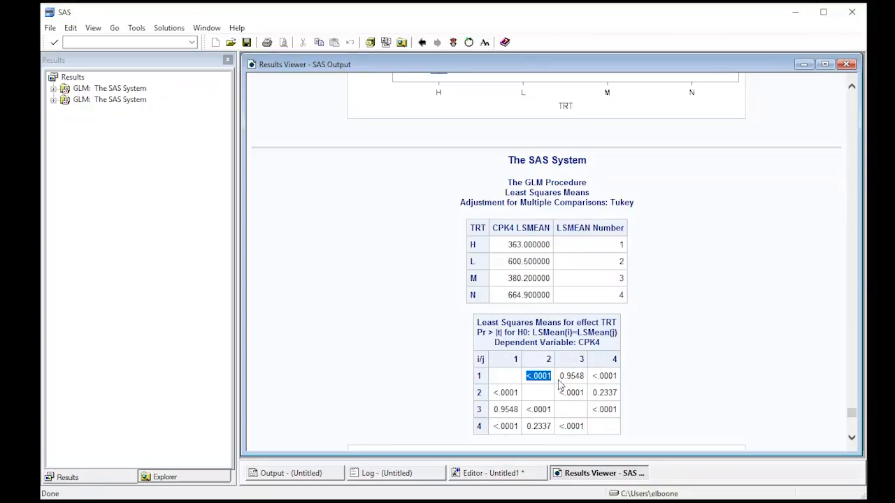
Step: Highlight the 0.9548 p-value comparing treatments H and M in the matrix
{"action": "left_click", "coordinate": [571, 375]}
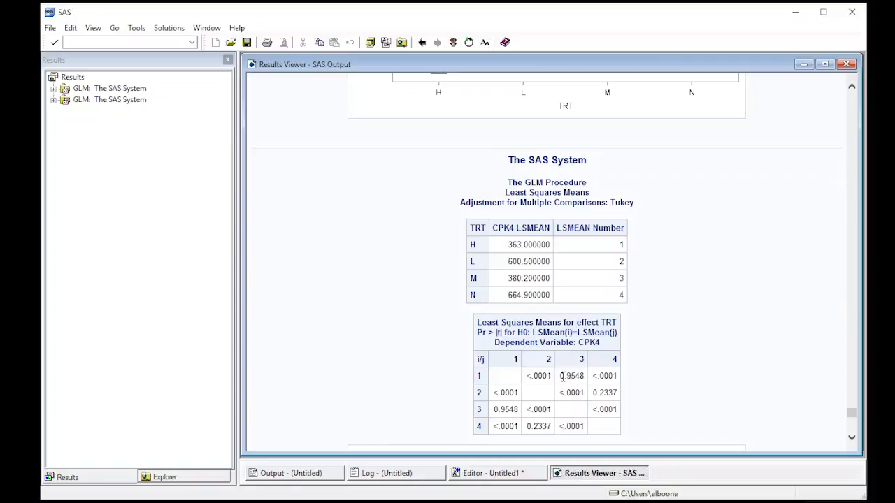
{"action": "double_click", "coordinate": [571, 376]}
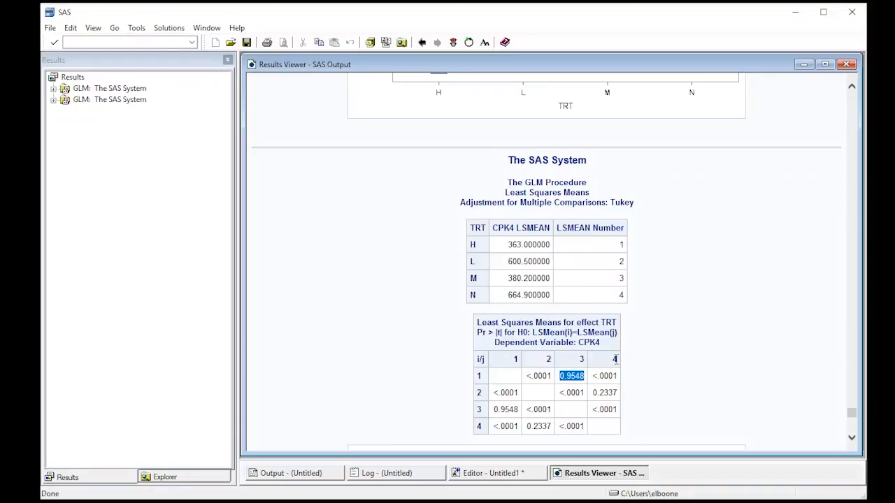
{"action": "mouse_move", "coordinate": [482, 299]}
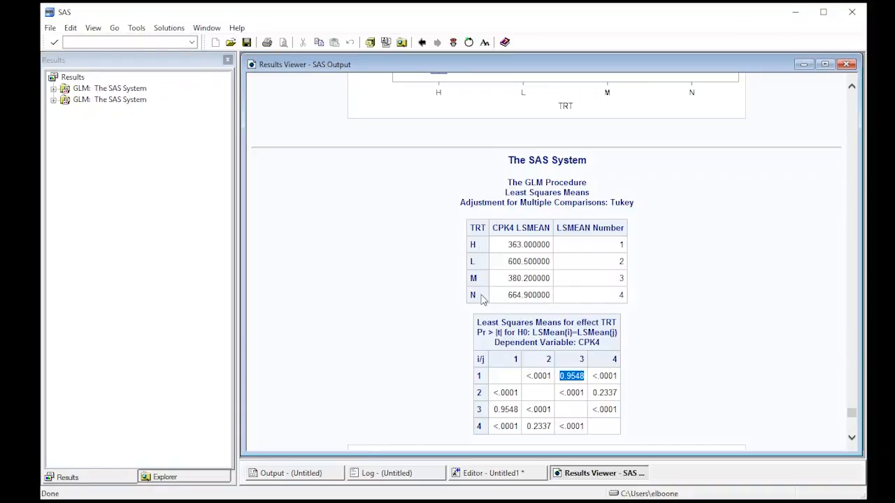
{"action": "mouse_move", "coordinate": [592, 364]}
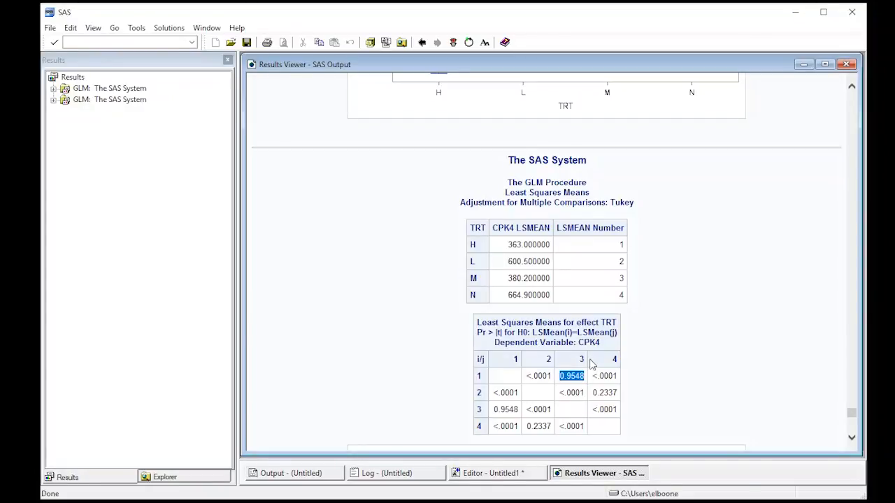
{"action": "mouse_move", "coordinate": [481, 390]}
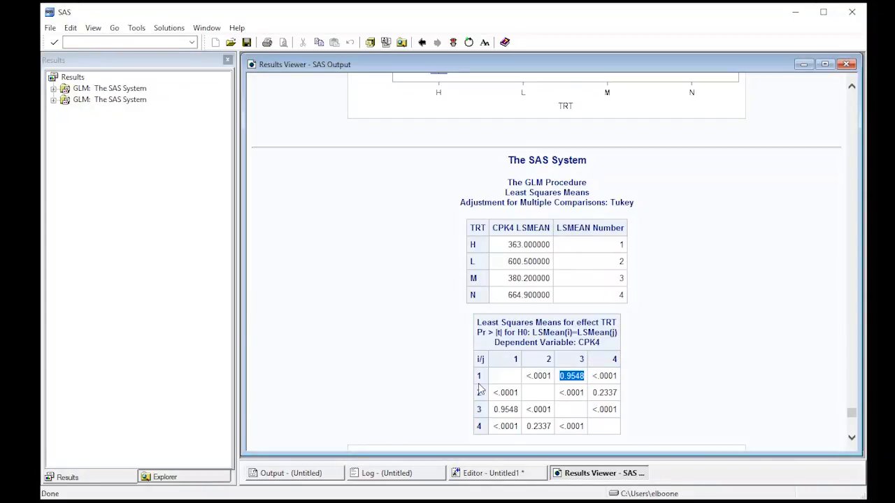
{"action": "mouse_move", "coordinate": [493, 397]}
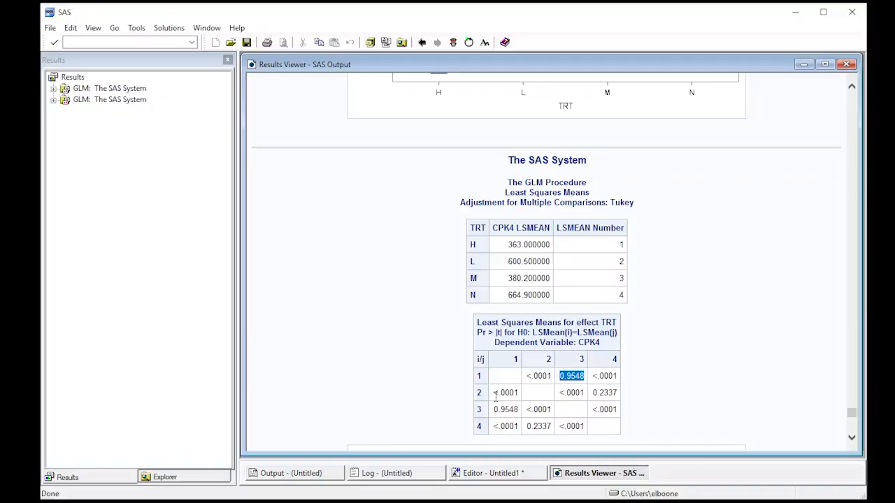
{"action": "mouse_move", "coordinate": [565, 308]}
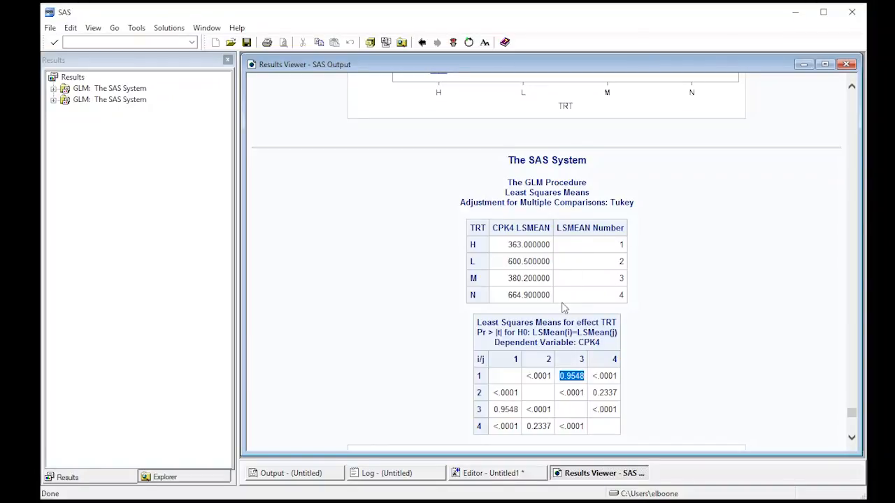
{"action": "mouse_move", "coordinate": [565, 353]}
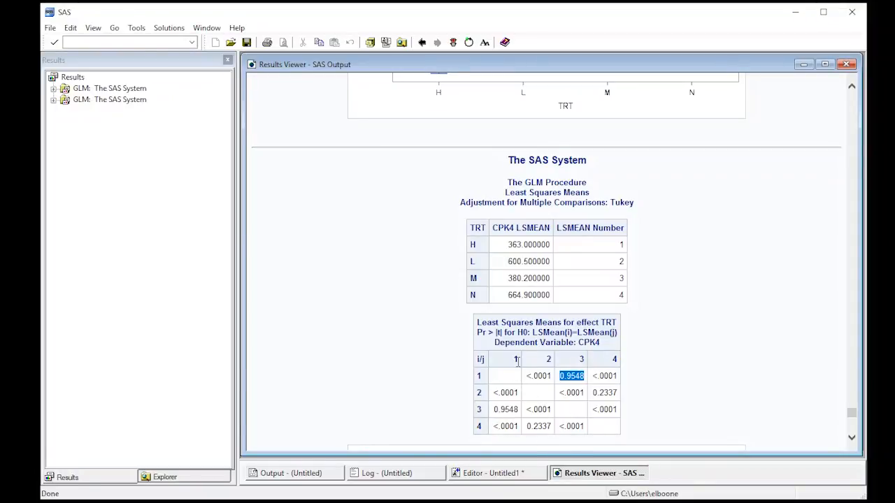
{"action": "mouse_move", "coordinate": [506, 409]}
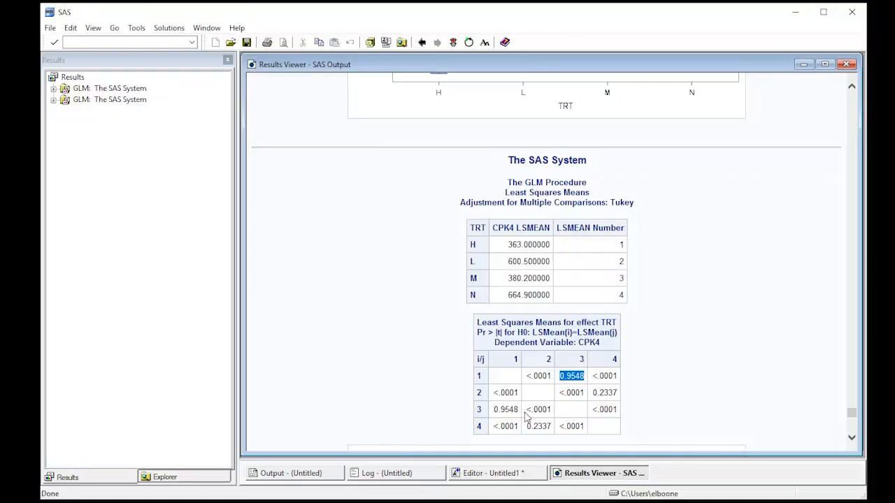
{"action": "scroll", "scroll_direction": "up", "scroll_amount": 3}
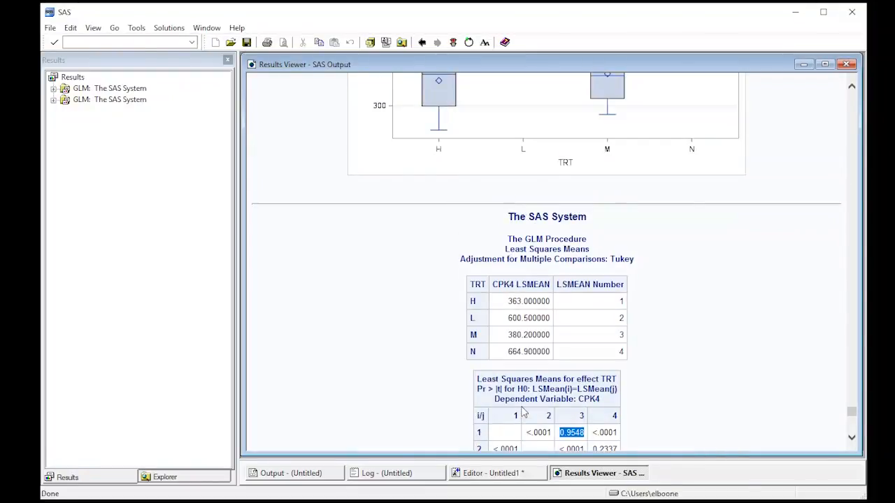
Step: Scroll past the LS-Means for TRT plot to the Comparisons for TRT diffogram
{"action": "scroll", "scroll_direction": "down", "scroll_amount": 3}
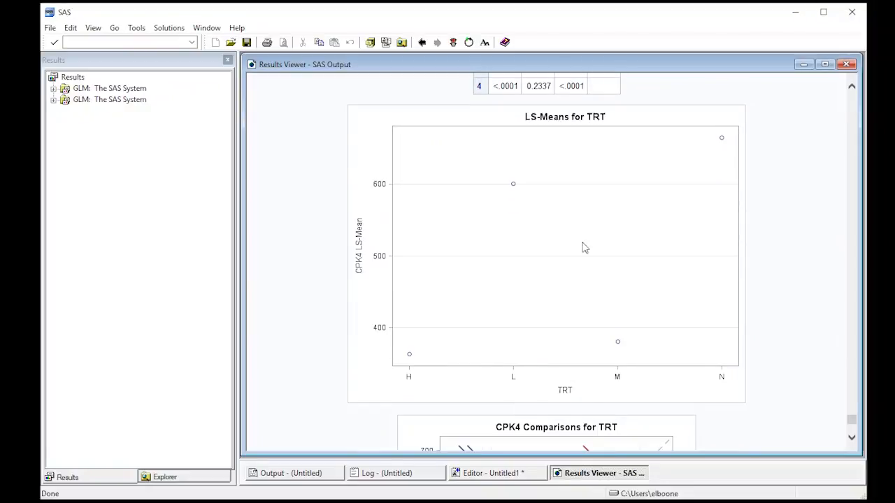
{"action": "mouse_move", "coordinate": [652, 398]}
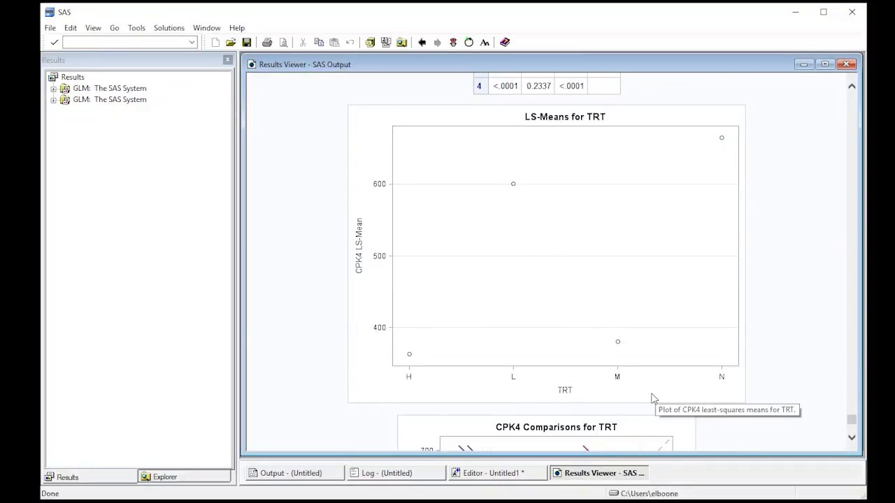
{"action": "scroll", "scroll_direction": "up", "scroll_amount": 3}
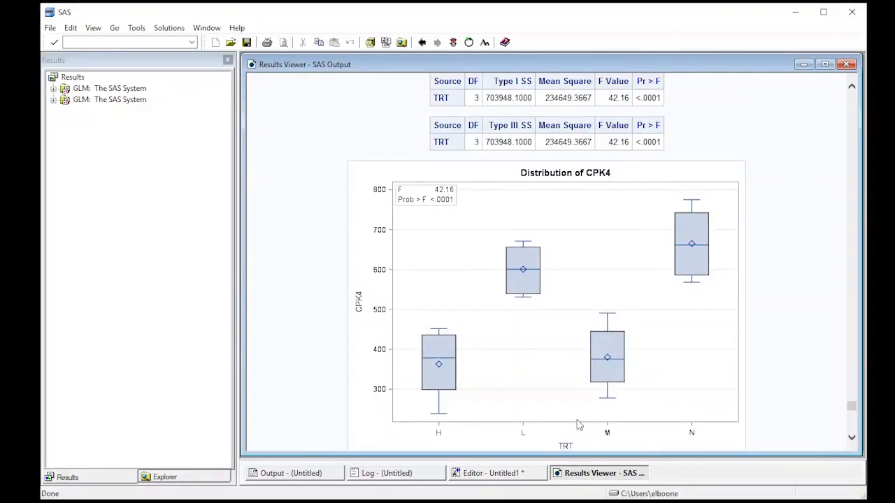
{"action": "scroll", "scroll_direction": "down", "scroll_amount": 3}
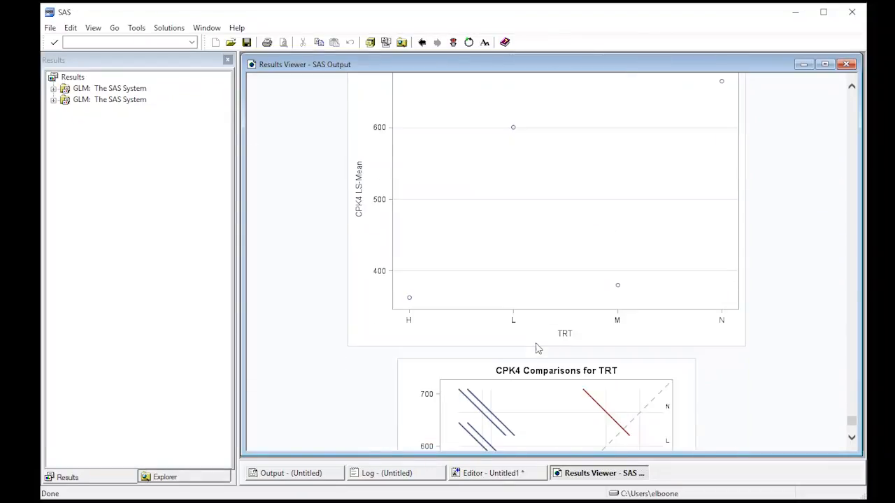
{"action": "scroll", "scroll_direction": "down", "scroll_amount": 3}
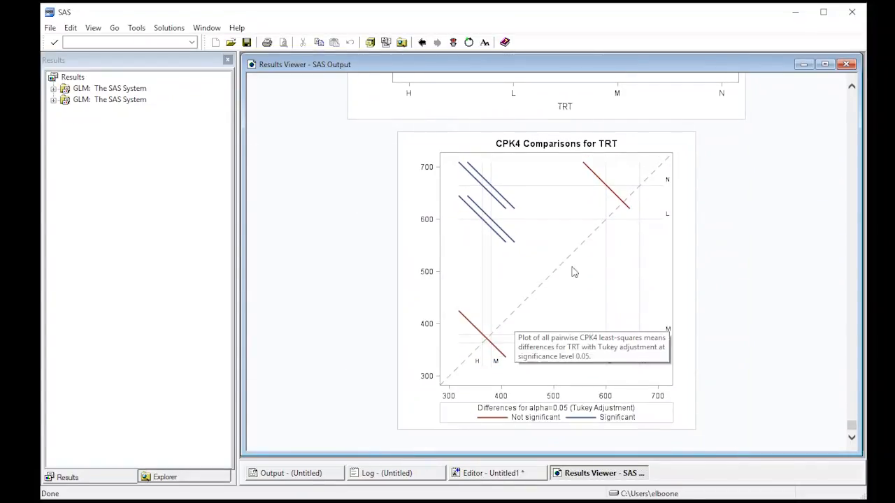
{"action": "mouse_move", "coordinate": [652, 188]}
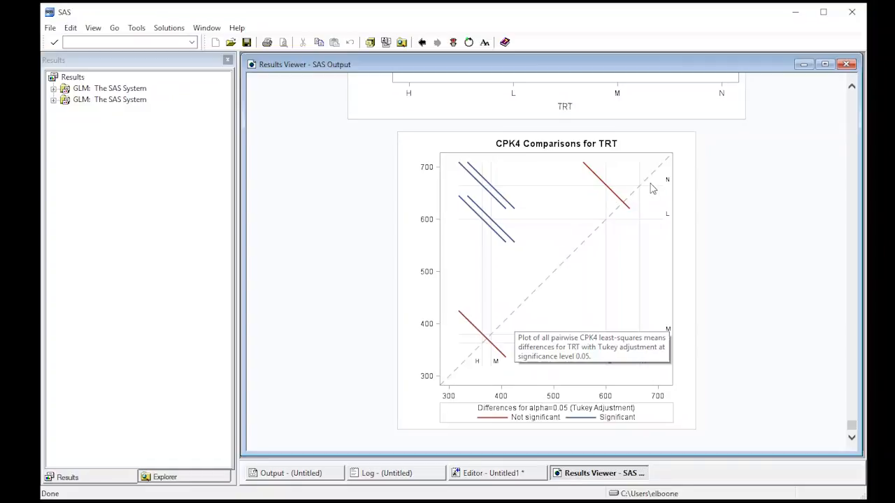
{"action": "mouse_move", "coordinate": [674, 243]}
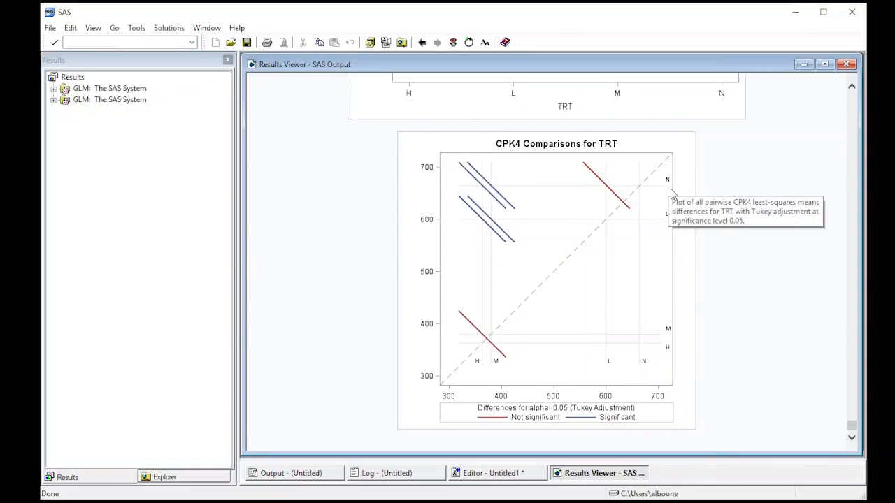
{"action": "mouse_move", "coordinate": [458, 189]}
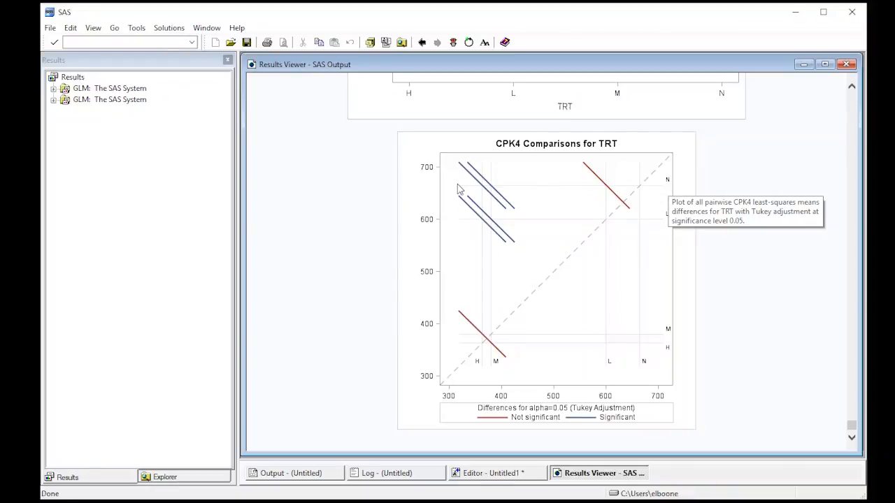
{"action": "mouse_move", "coordinate": [499, 194]}
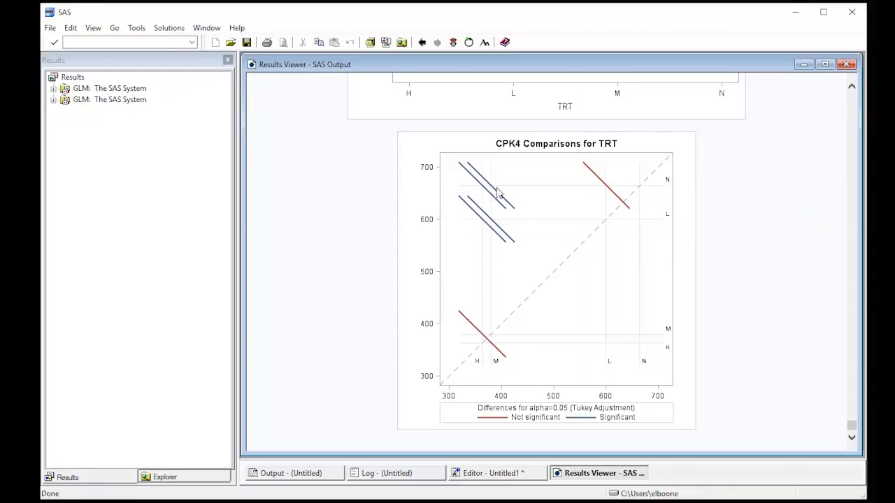
{"action": "mouse_move", "coordinate": [498, 241]}
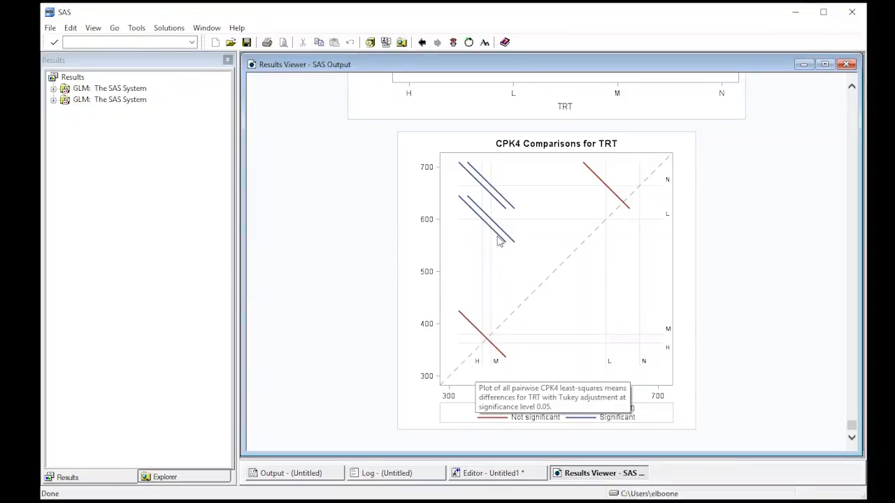
{"action": "mouse_move", "coordinate": [605, 187]}
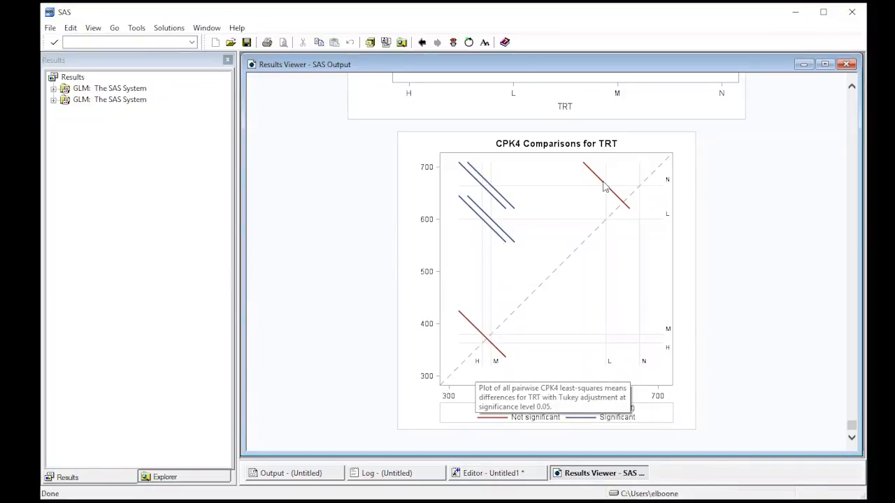
{"action": "mouse_move", "coordinate": [636, 190]}
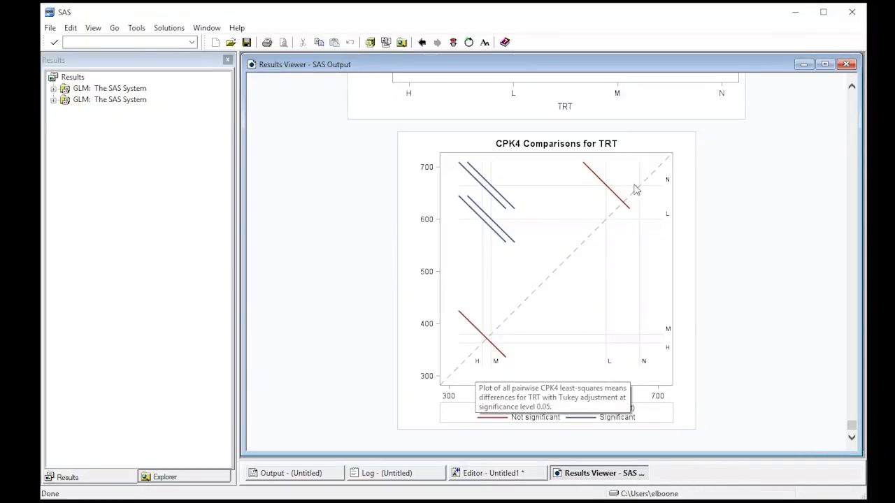
{"action": "mouse_move", "coordinate": [509, 363]}
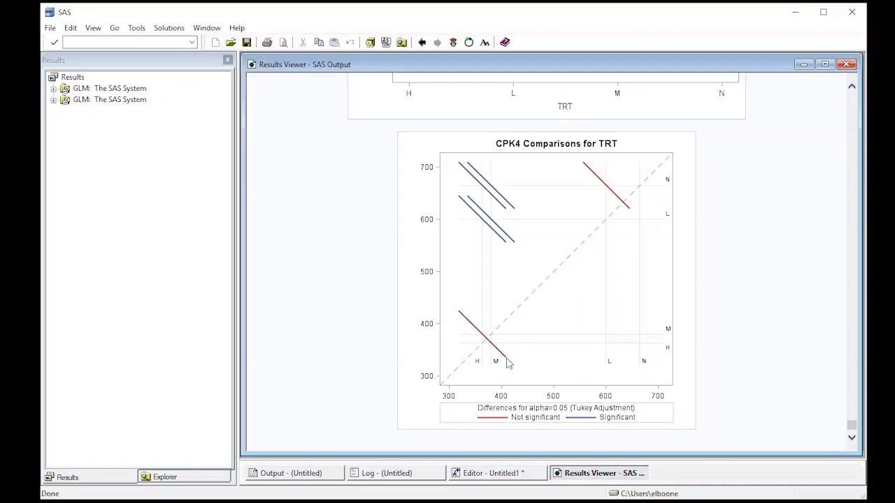
{"action": "mouse_move", "coordinate": [670, 183]}
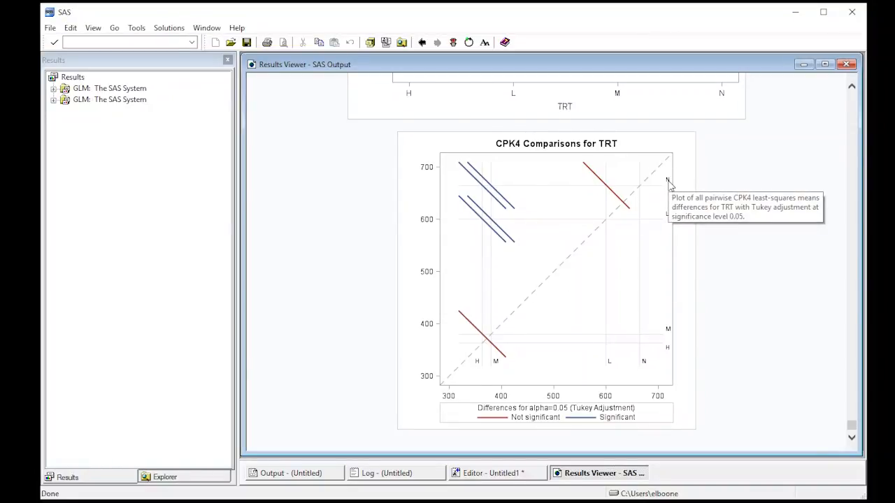
{"action": "mouse_move", "coordinate": [692, 383]}
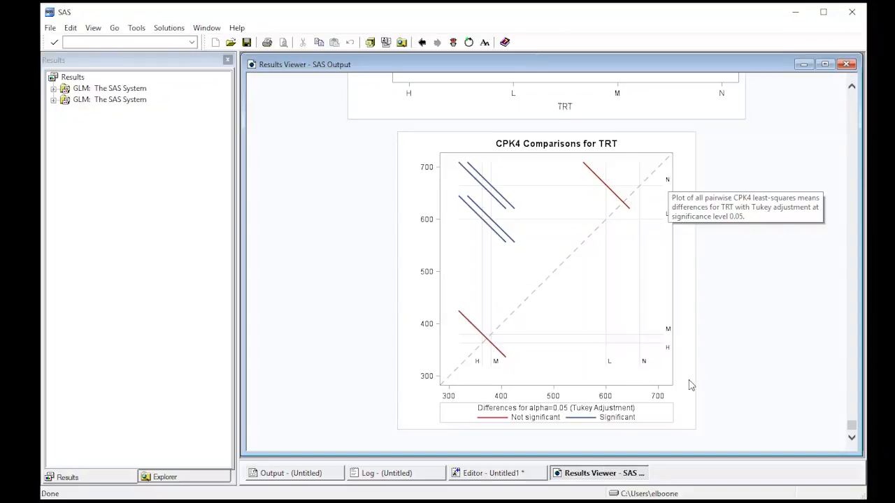
{"action": "mouse_move", "coordinate": [692, 386]}
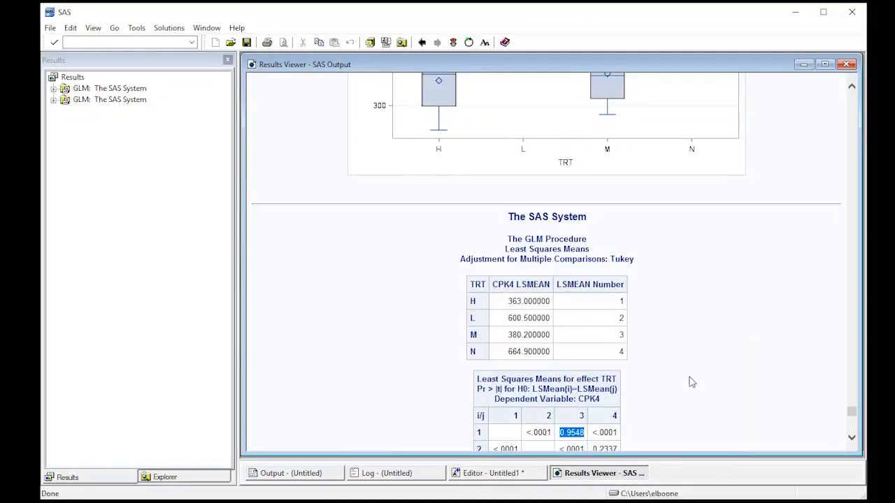
Step: Scroll to the Tukey LS-means table (H 363, L 600.5, M 380.2, N 664.9)
{"action": "scroll", "scroll_direction": "down", "scroll_amount": 3}
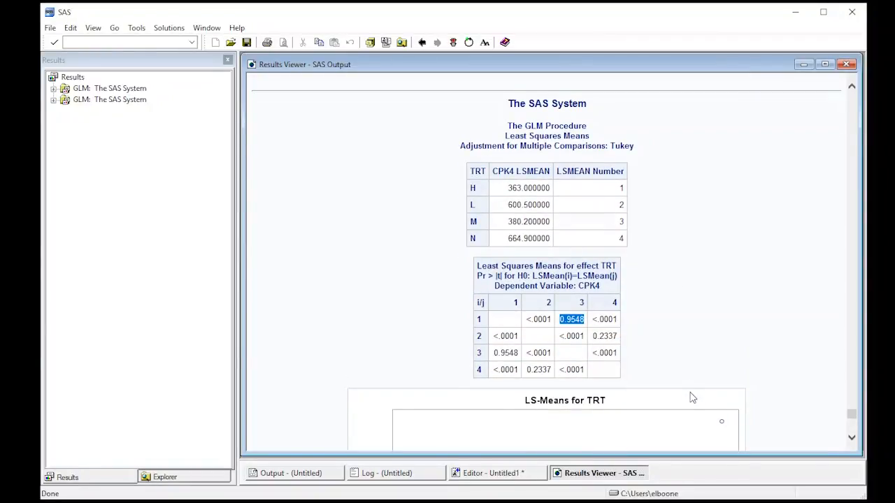